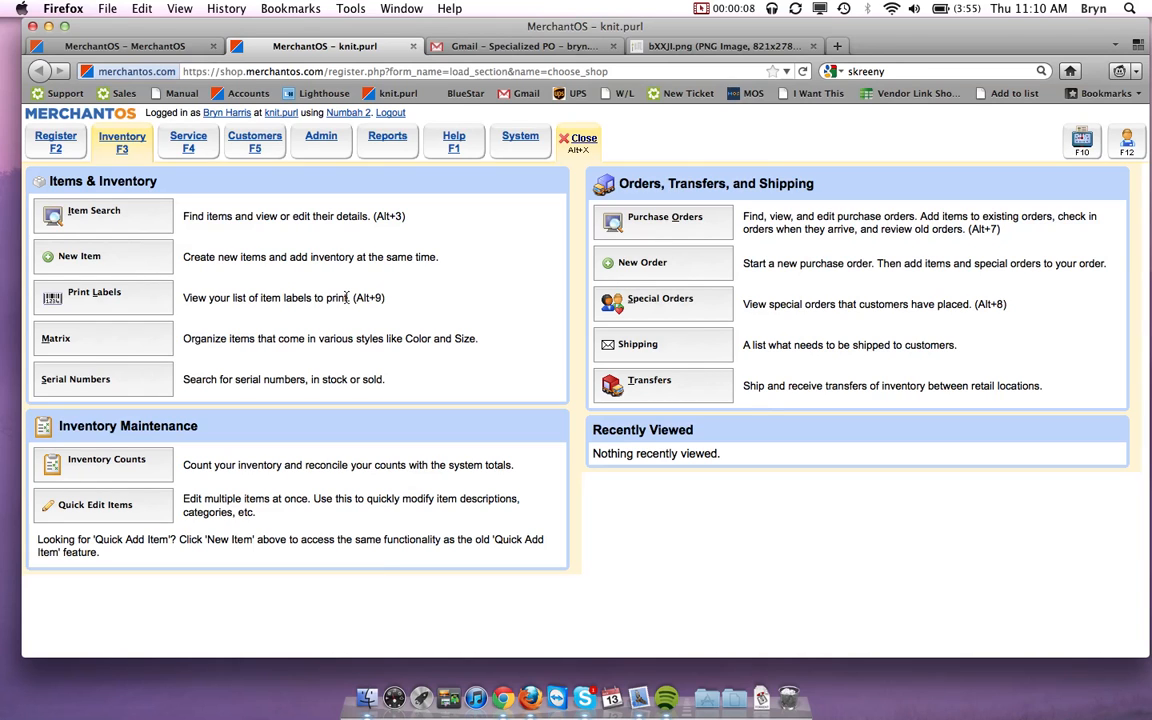
{"action": "mouse_move", "coordinate": [124, 256]}
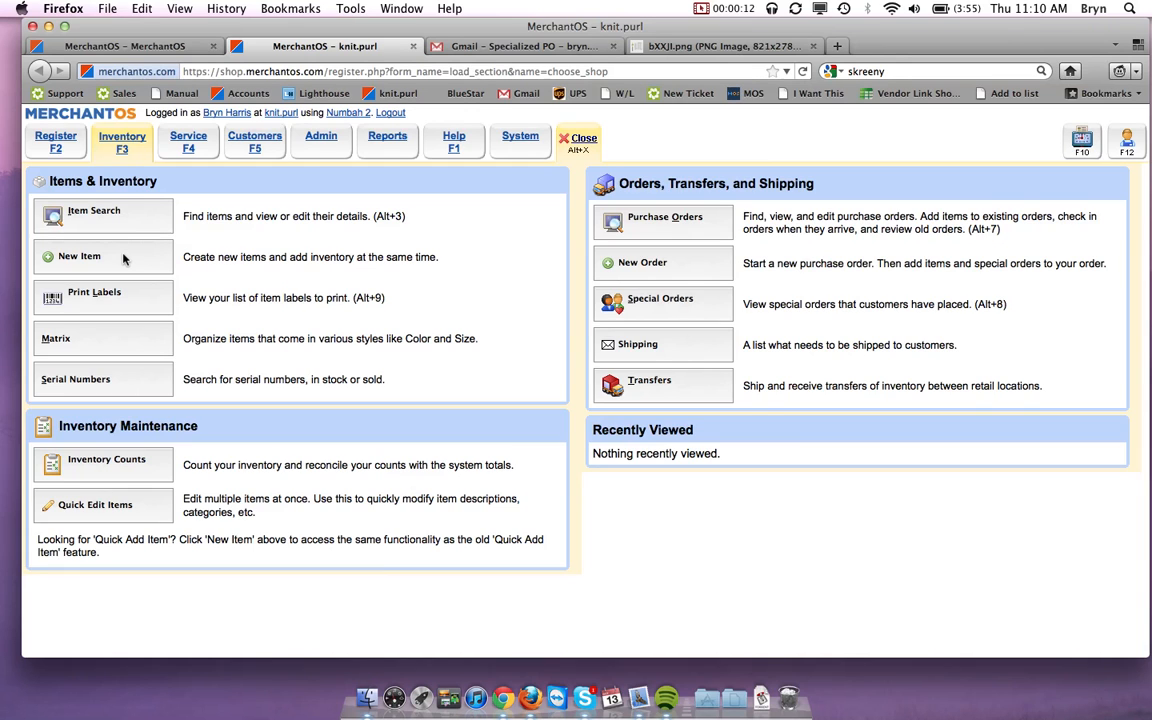
- Start a new inventory item from the Inventory tab
{"action": "left_click", "coordinate": [80, 256]}
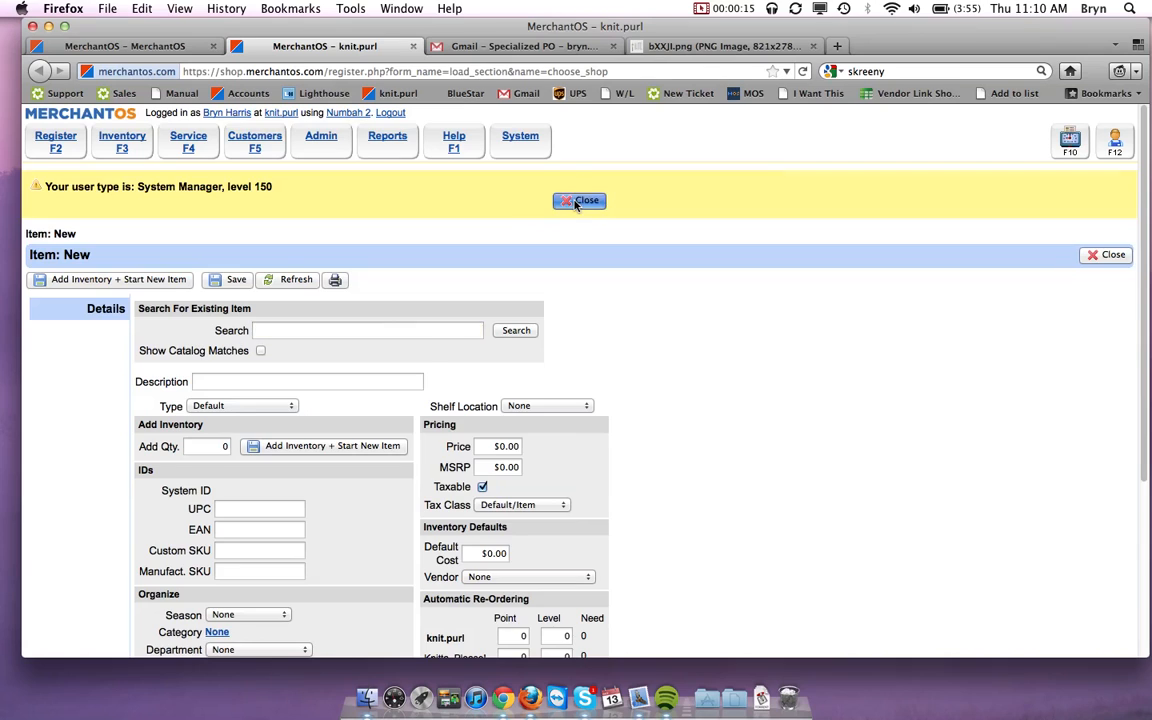
- Describe the new item as 'Basic Tune-Up'
{"action": "left_click", "coordinate": [580, 200]}
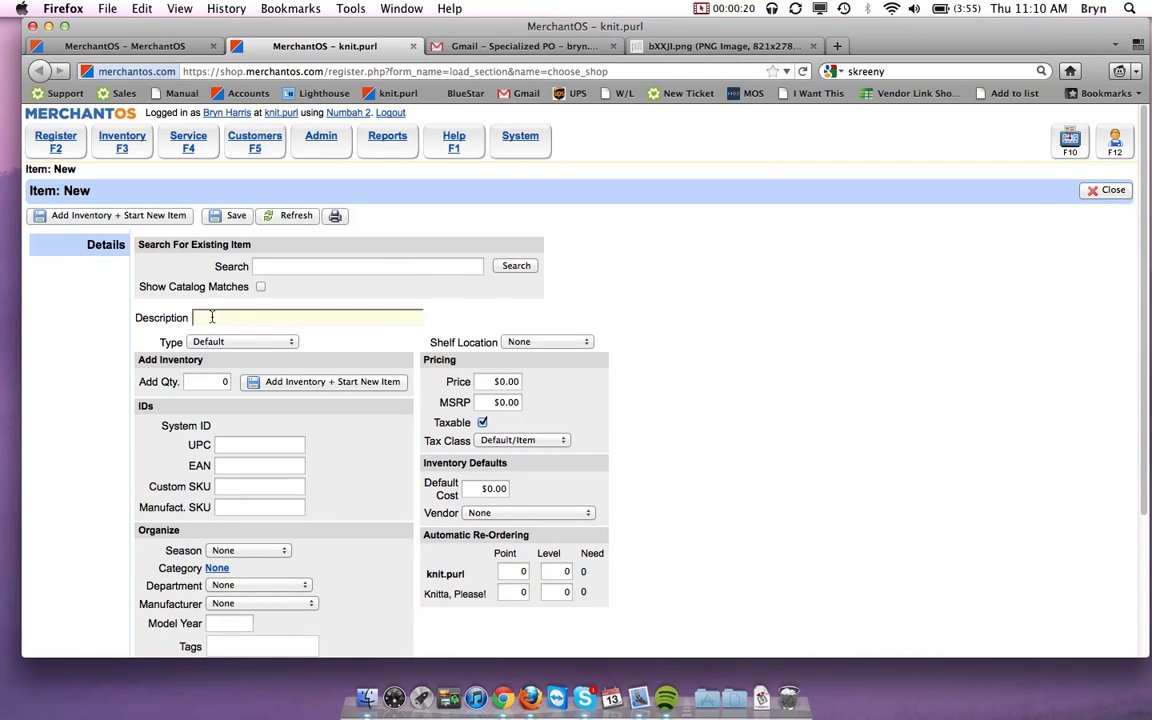
{"action": "type", "text": "Basi"}
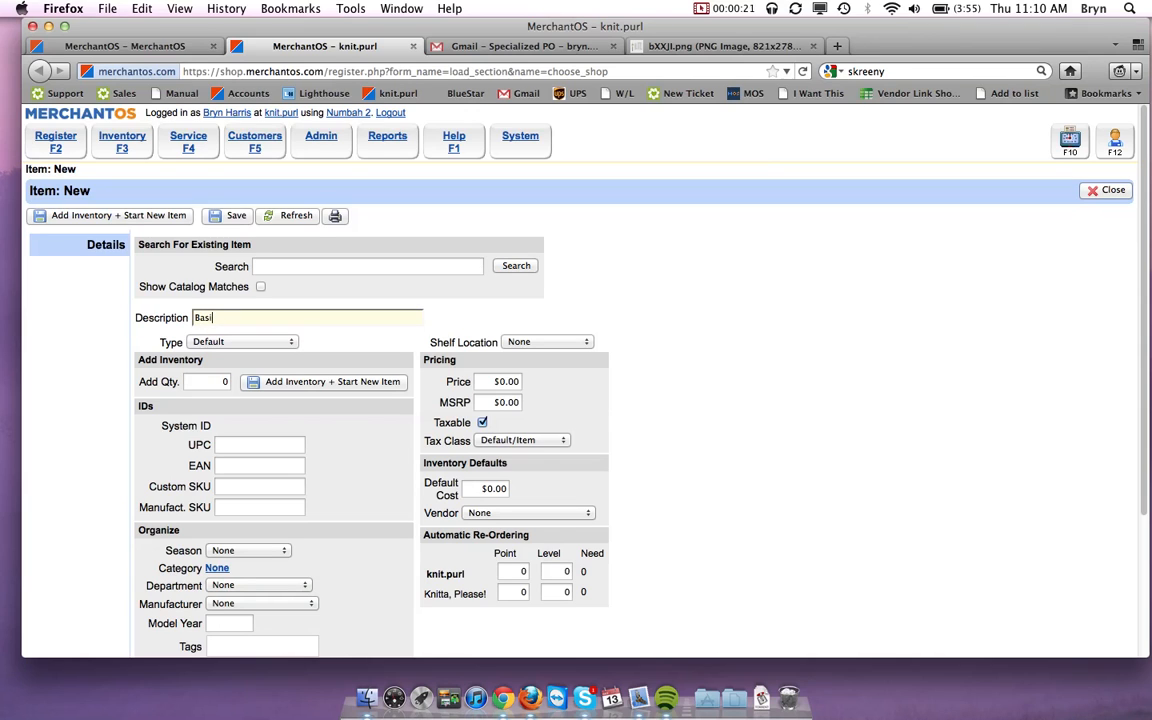
{"action": "type", "text": "c Tune"}
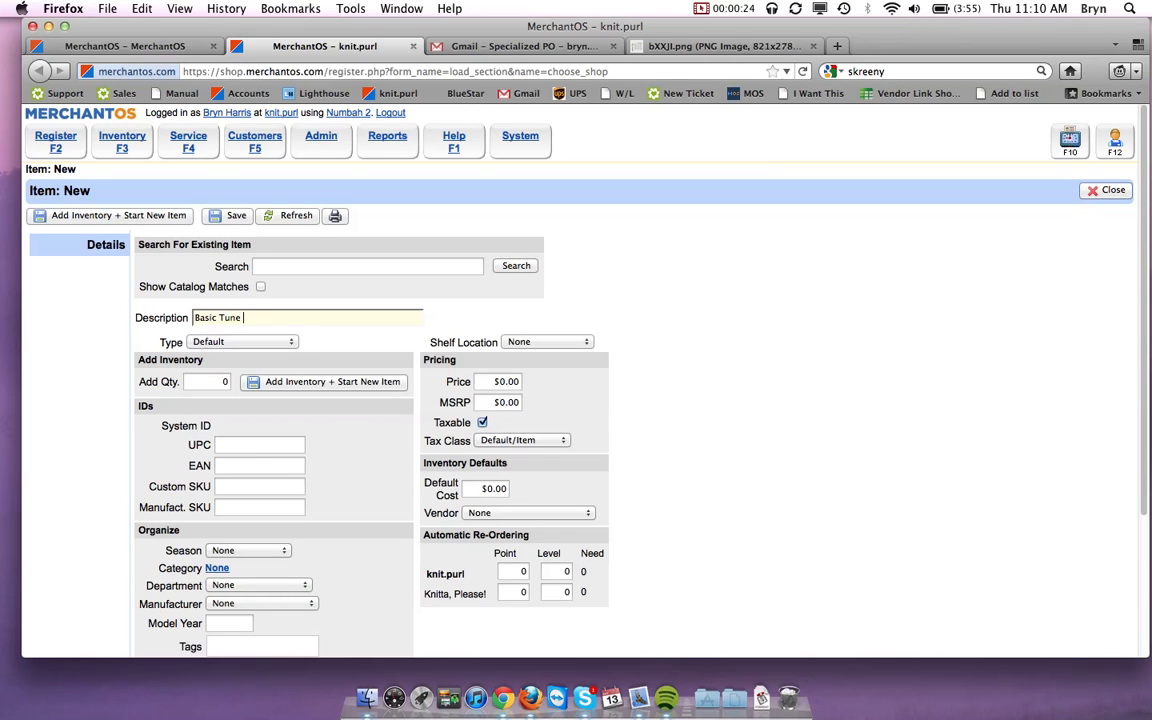
{"action": "type", "text": "-Up"}
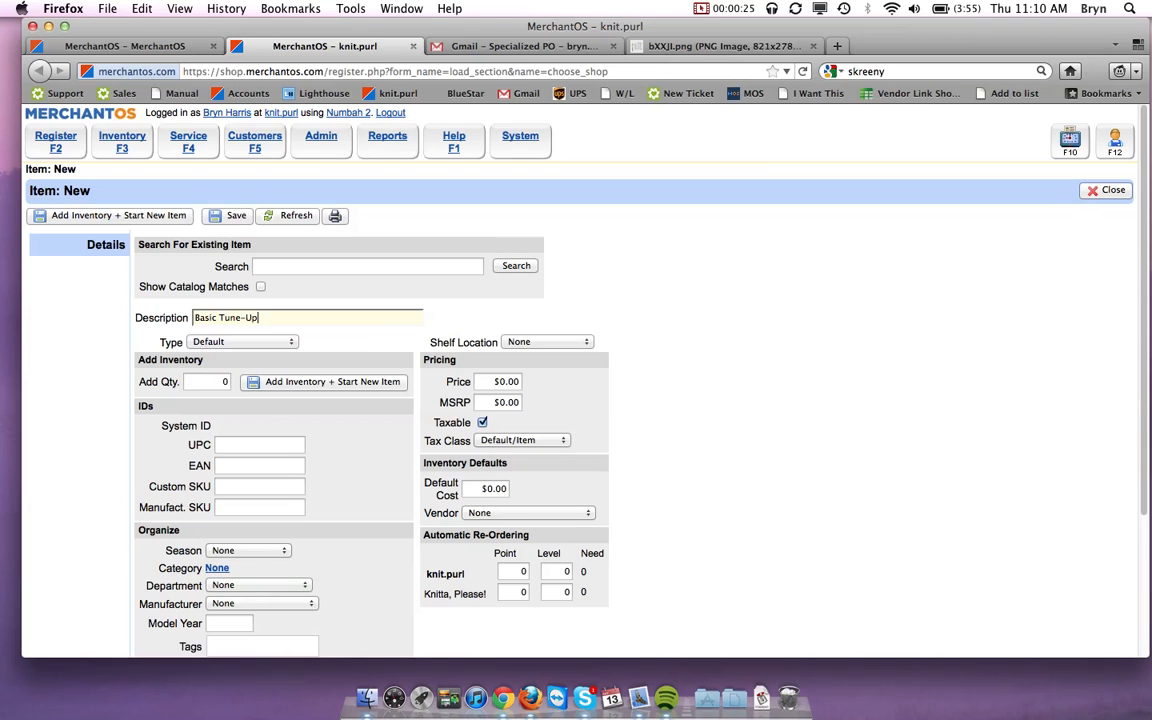
{"action": "mouse_move", "coordinate": [368, 422]}
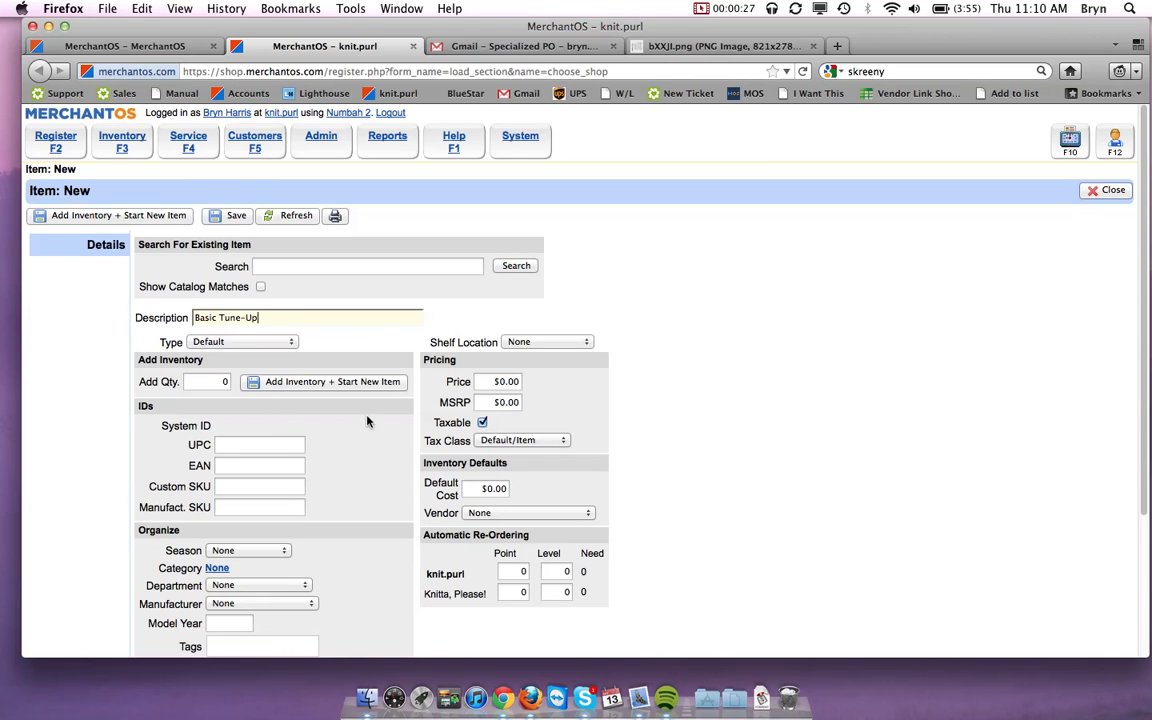
- Set tax class Labor and type Non-Inventory, then save the item
{"action": "left_click", "coordinate": [524, 440]}
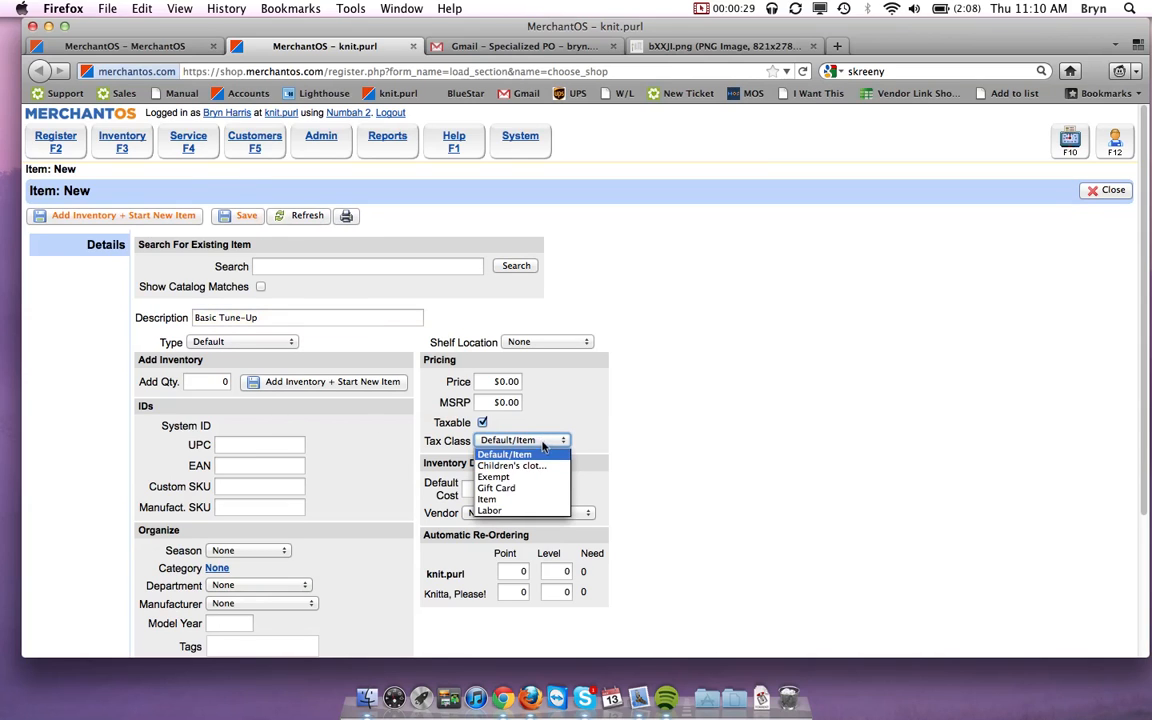
{"action": "left_click", "coordinate": [488, 512]}
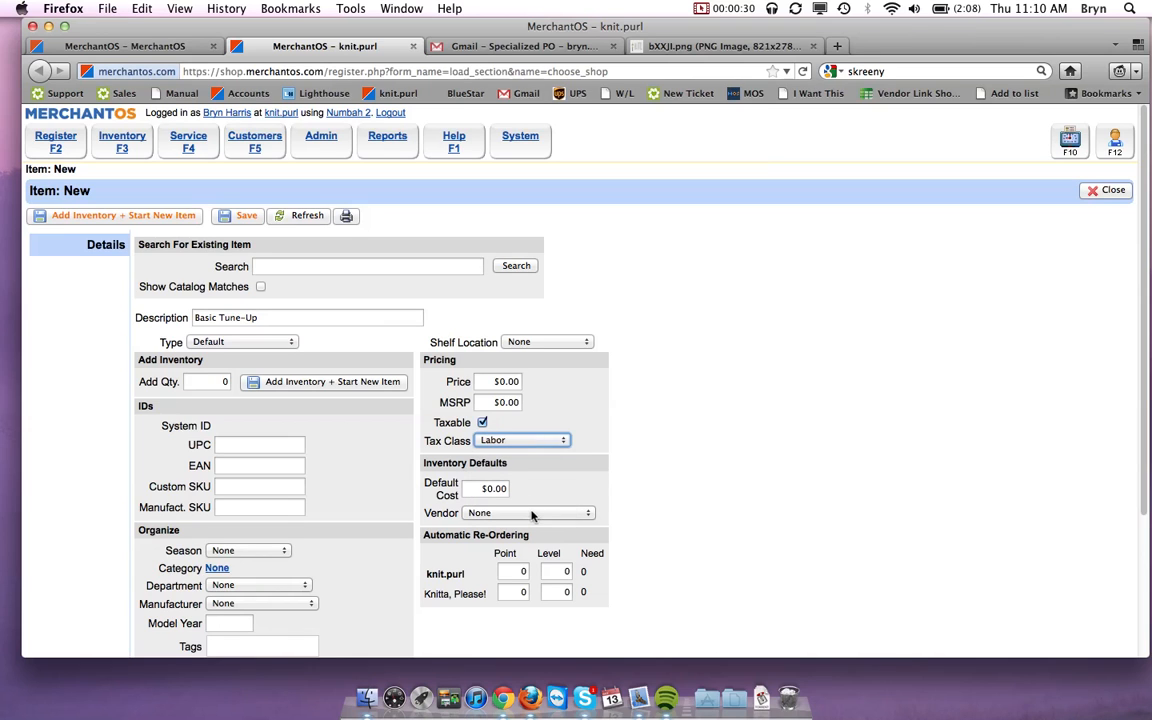
{"action": "left_click", "coordinate": [242, 340]}
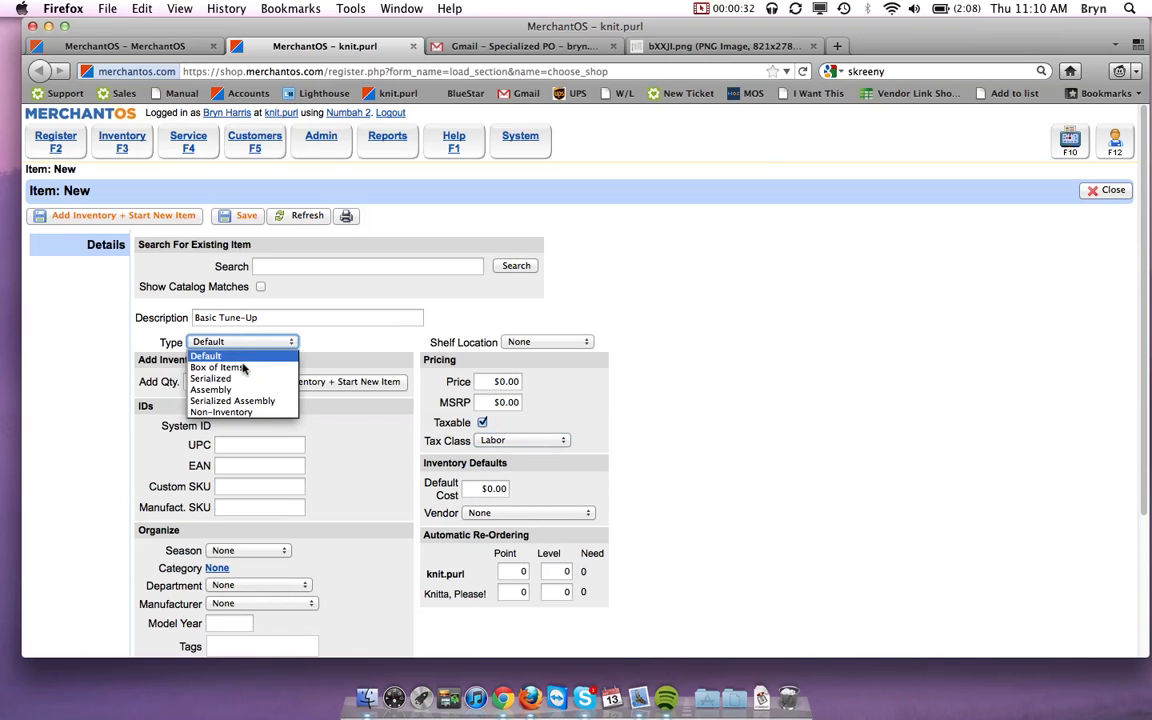
{"action": "left_click", "coordinate": [220, 412]}
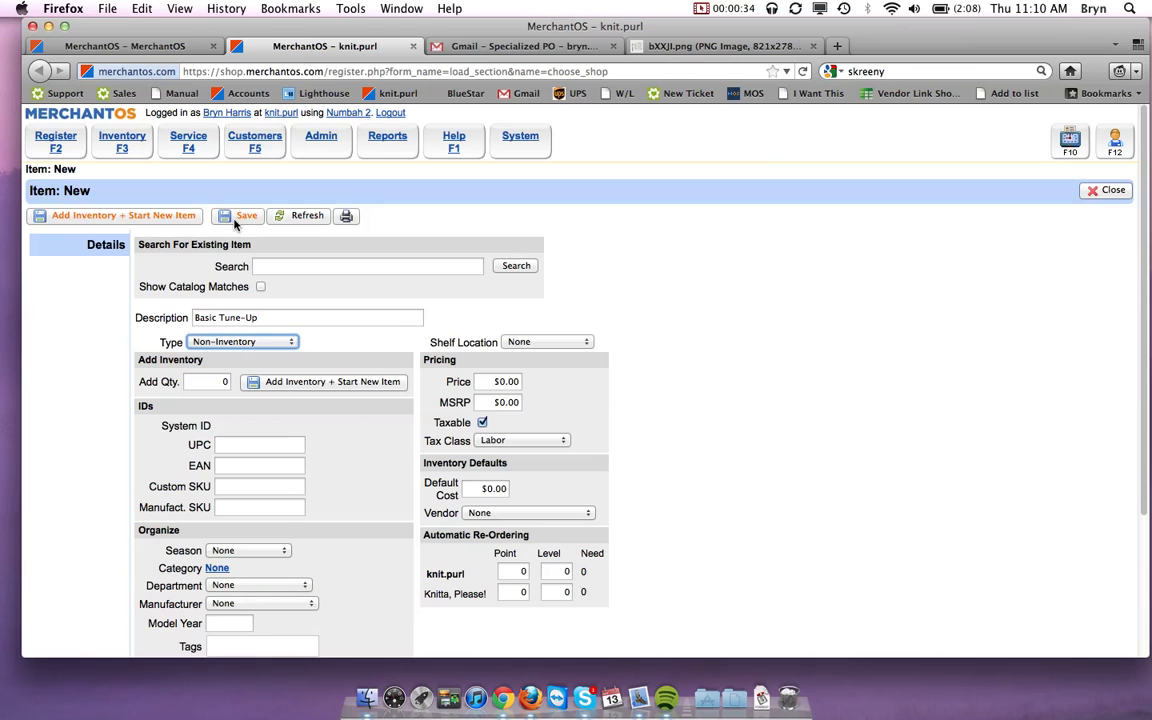
{"action": "left_click", "coordinate": [240, 216]}
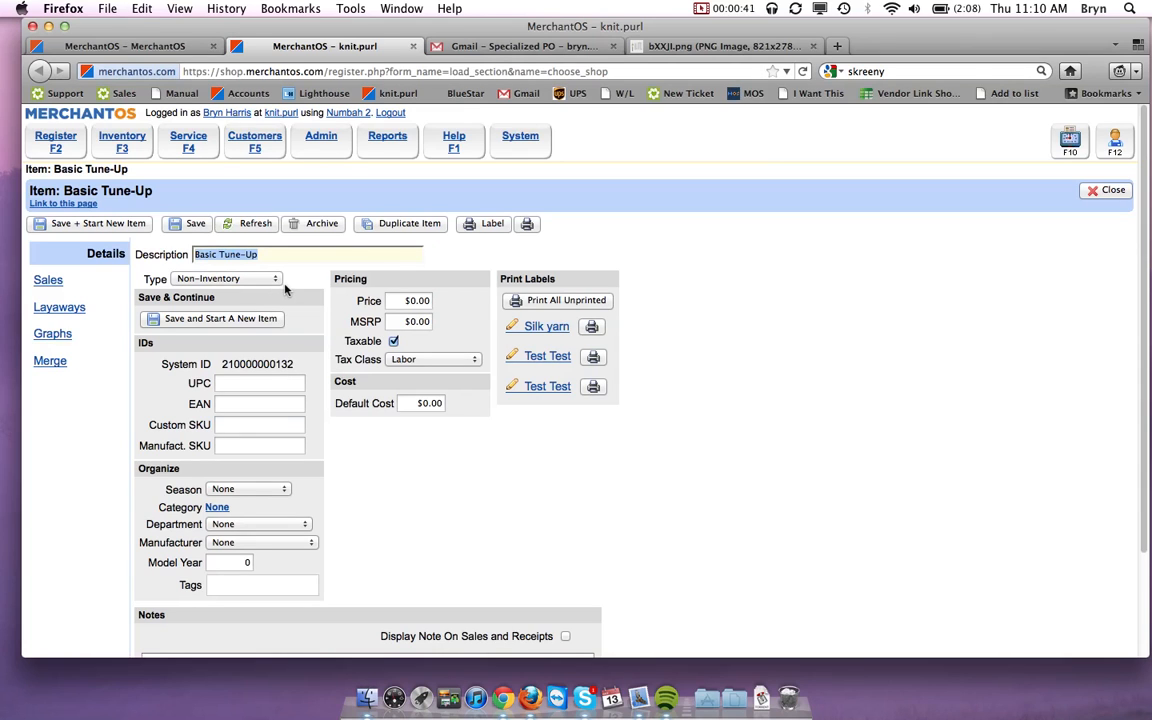
{"action": "mouse_move", "coordinate": [360, 290]}
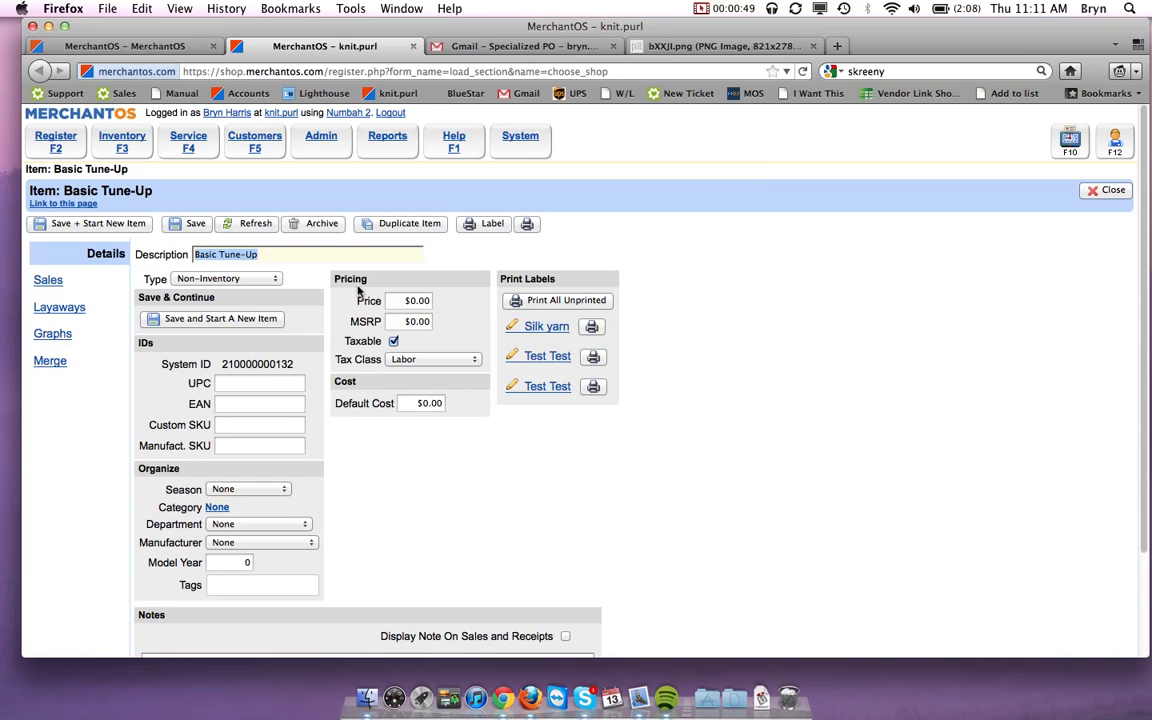
{"action": "mouse_move", "coordinate": [96, 224]}
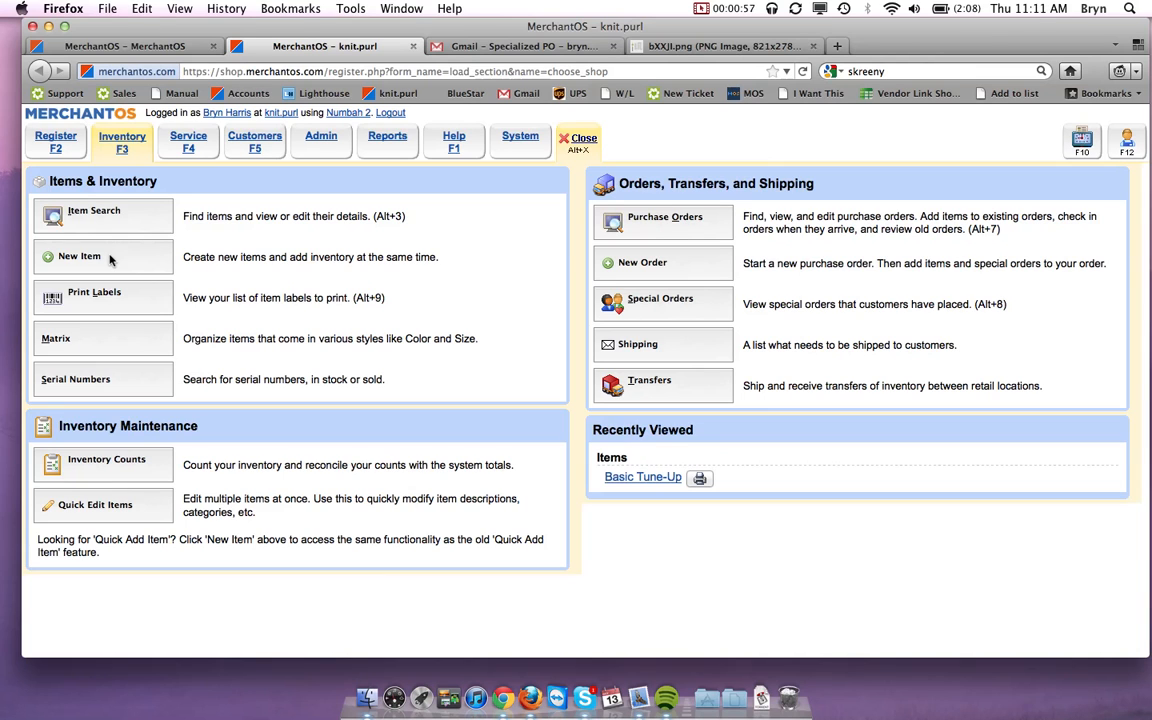
- Create and save a new Serialized item described as 'Red Bike'
{"action": "left_click", "coordinate": [80, 256]}
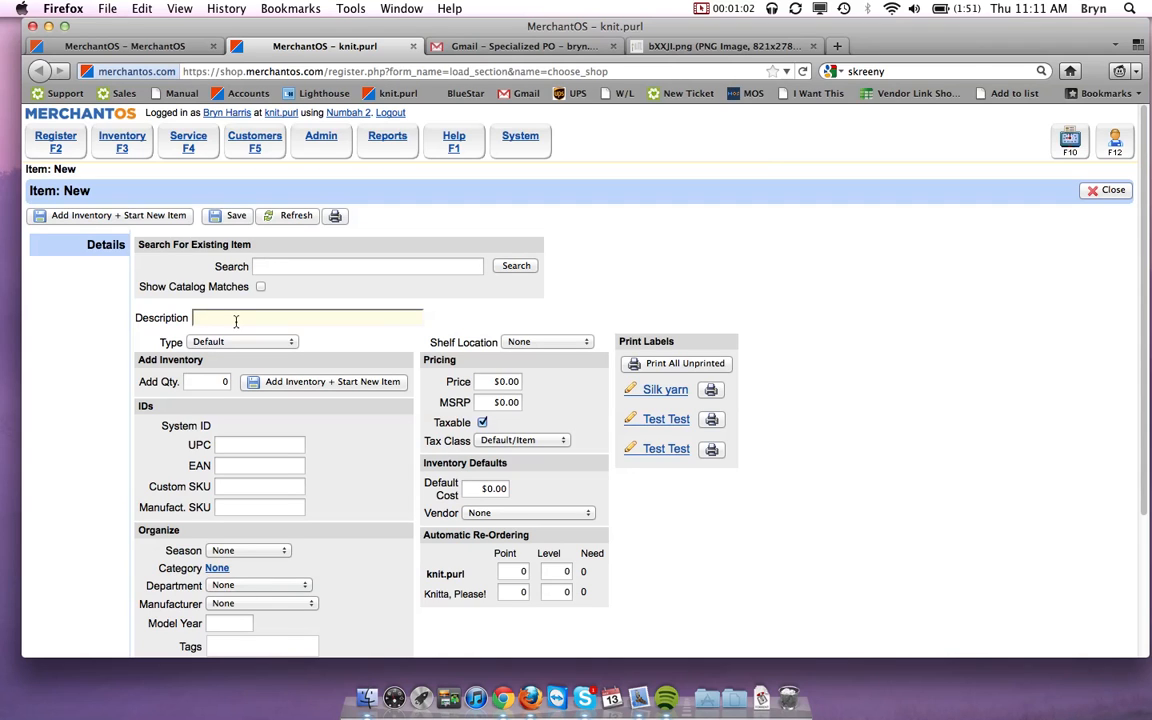
{"action": "type", "text": "Red Bike"}
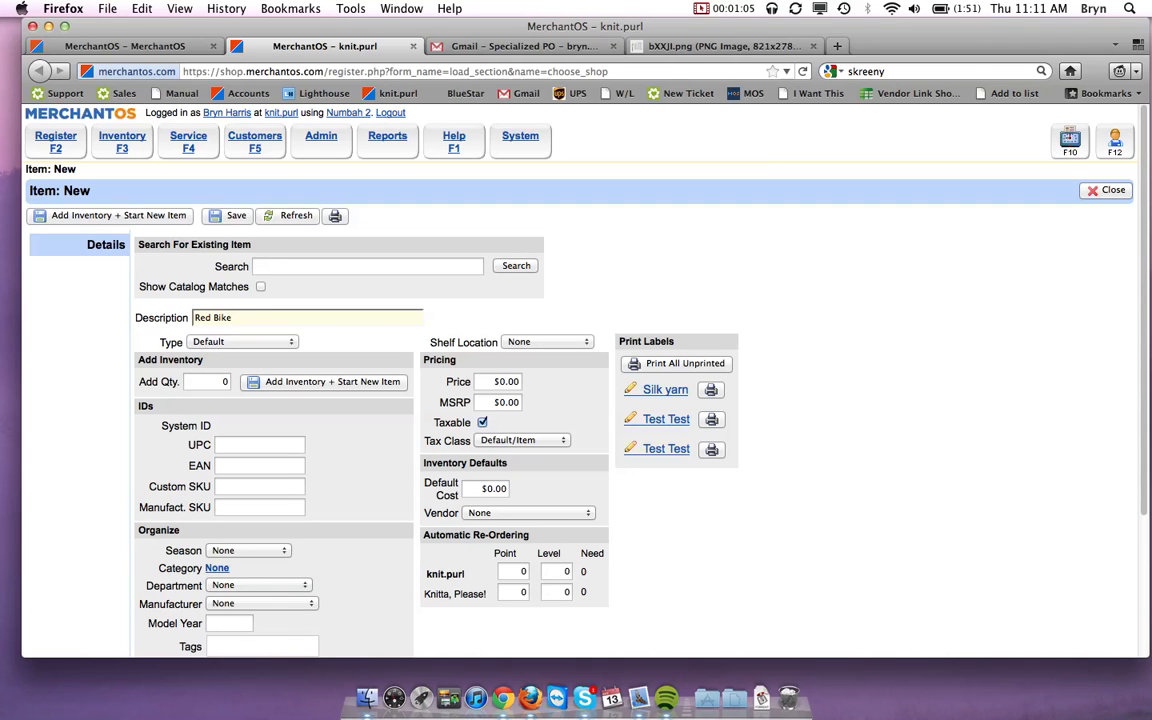
{"action": "left_click", "coordinate": [242, 340]}
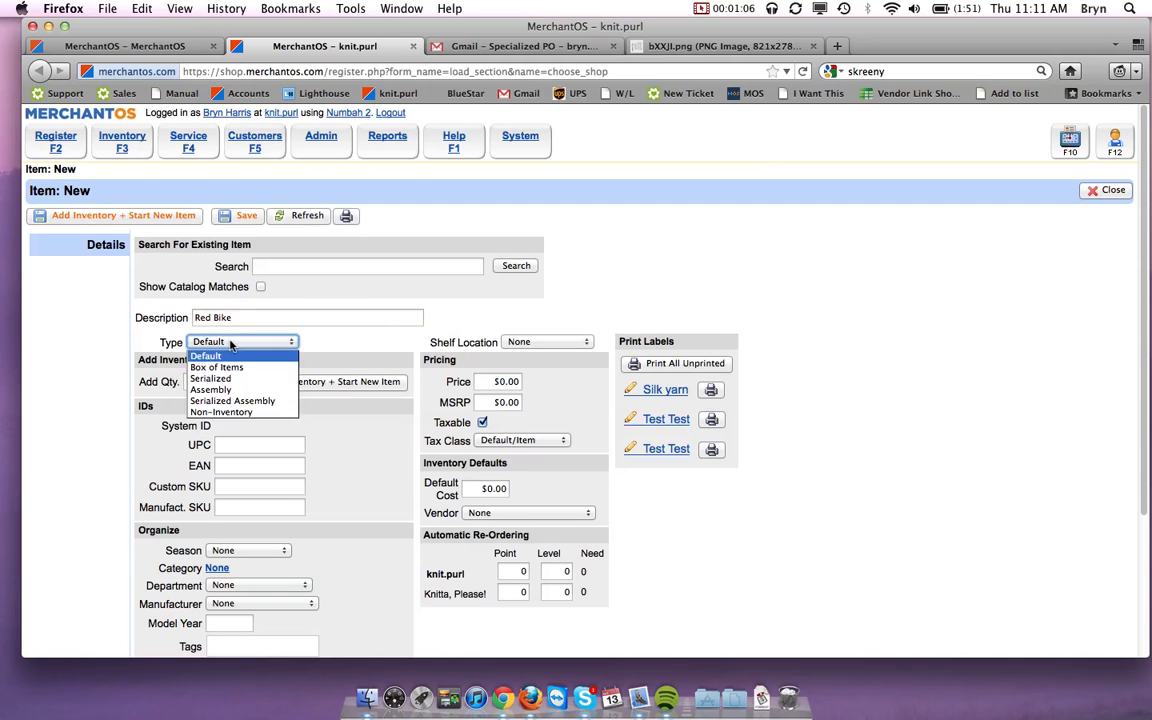
{"action": "left_click", "coordinate": [210, 378]}
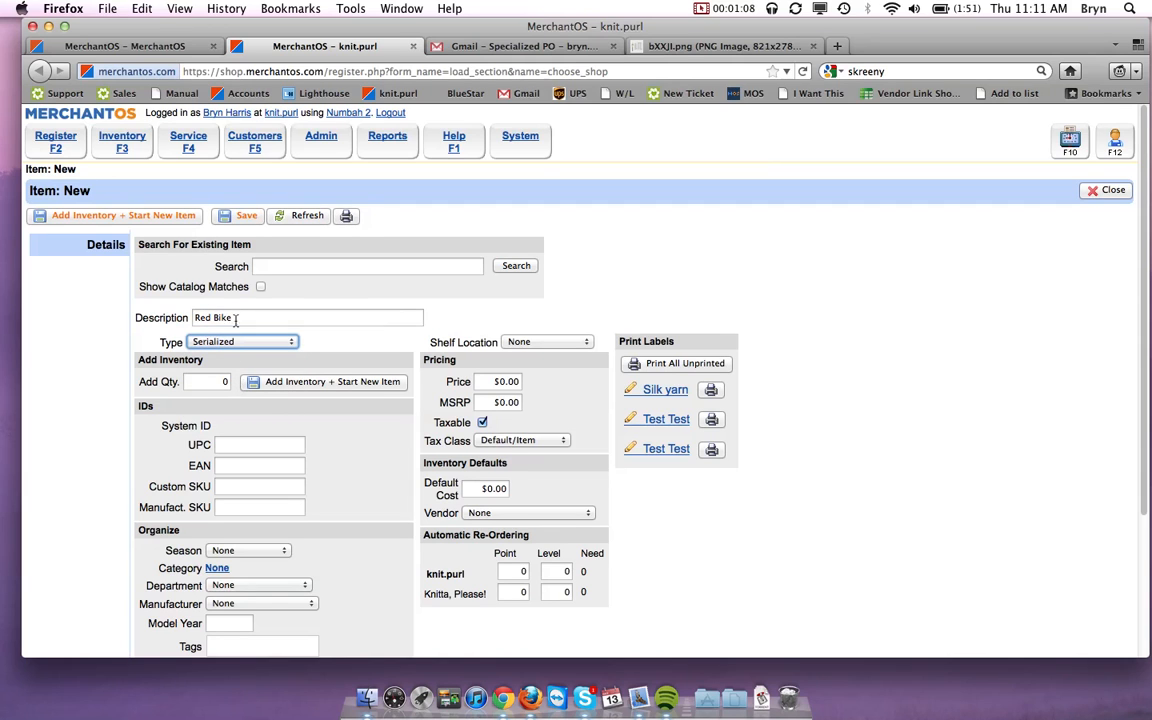
{"action": "left_click", "coordinate": [246, 216]}
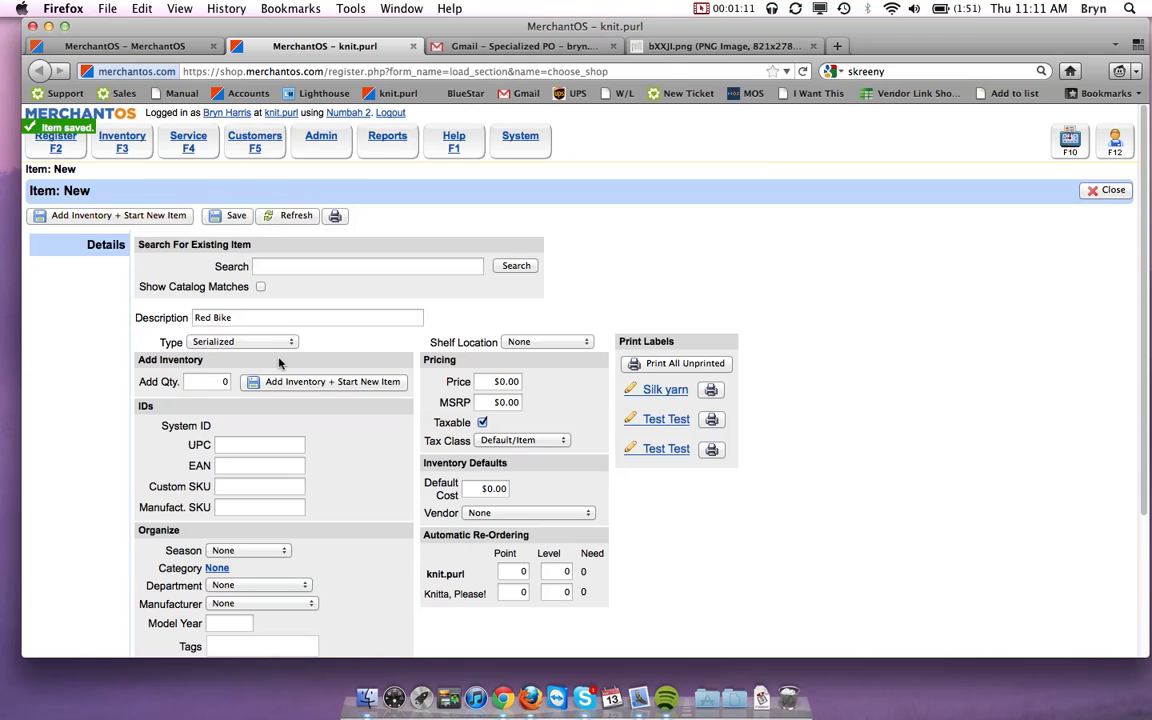
{"action": "left_click", "coordinate": [236, 216]}
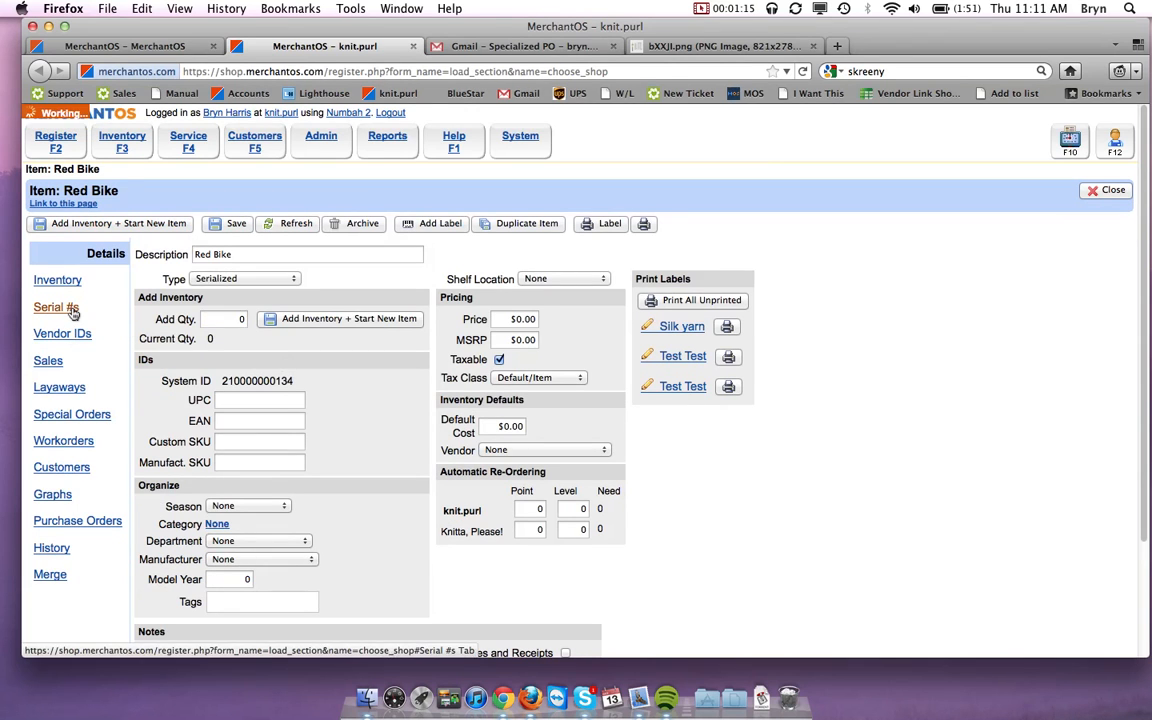
- Add in-stock serial 123456 with colour Red and size 26" to Red Bike
{"action": "left_click", "coordinate": [56, 308]}
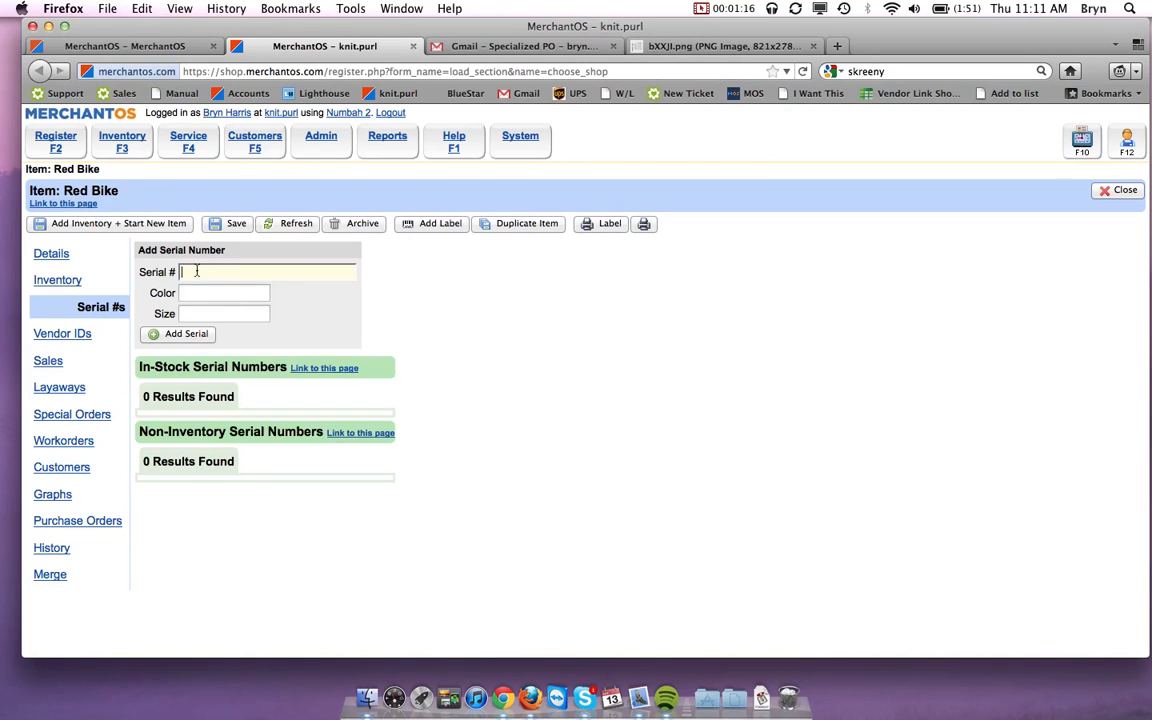
{"action": "type", "text": "12346"}
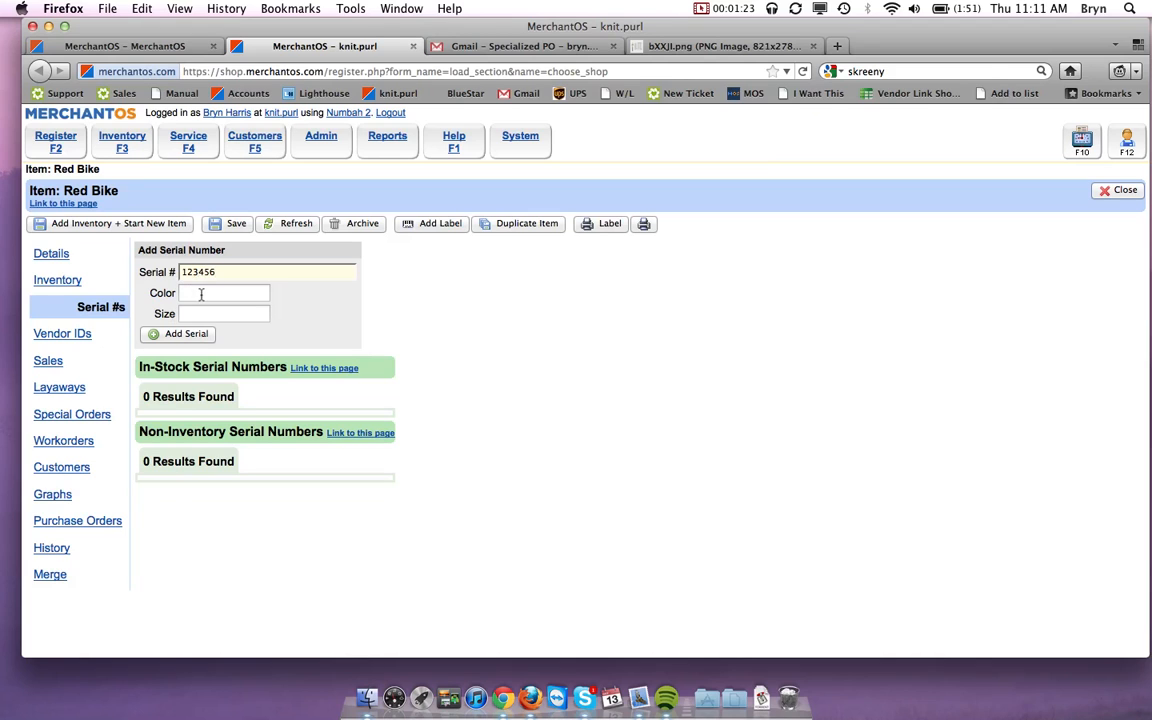
{"action": "type", "text": "Red"}
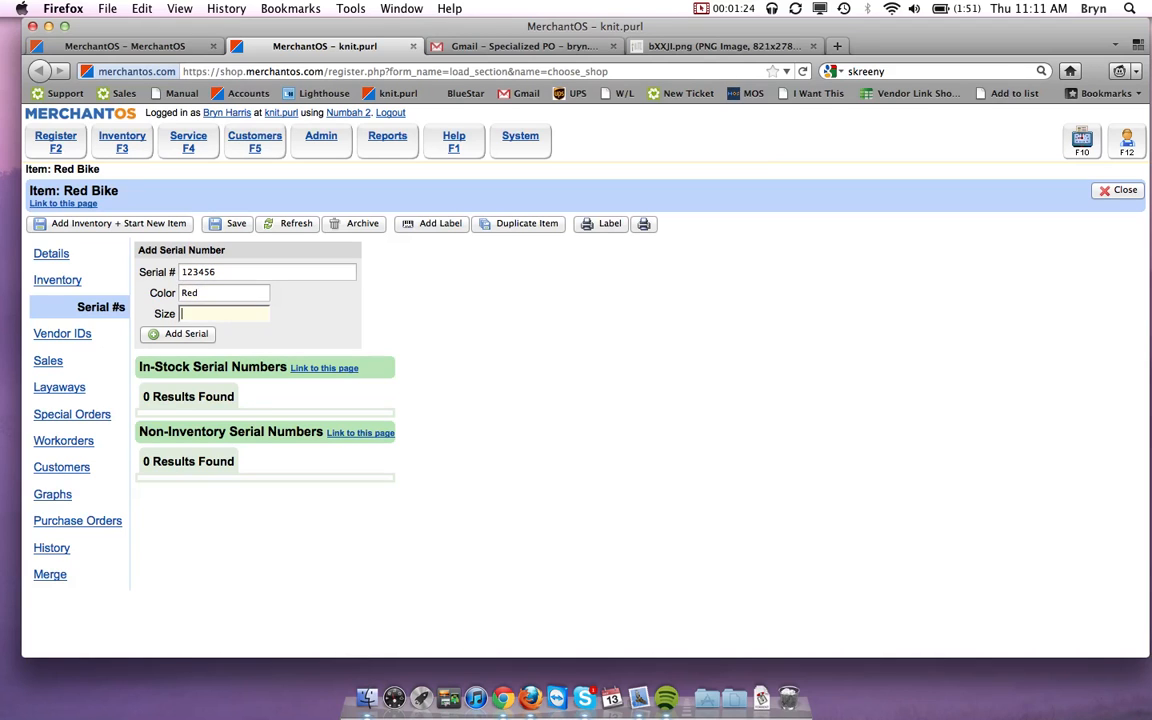
{"action": "type", "text": "26\""}
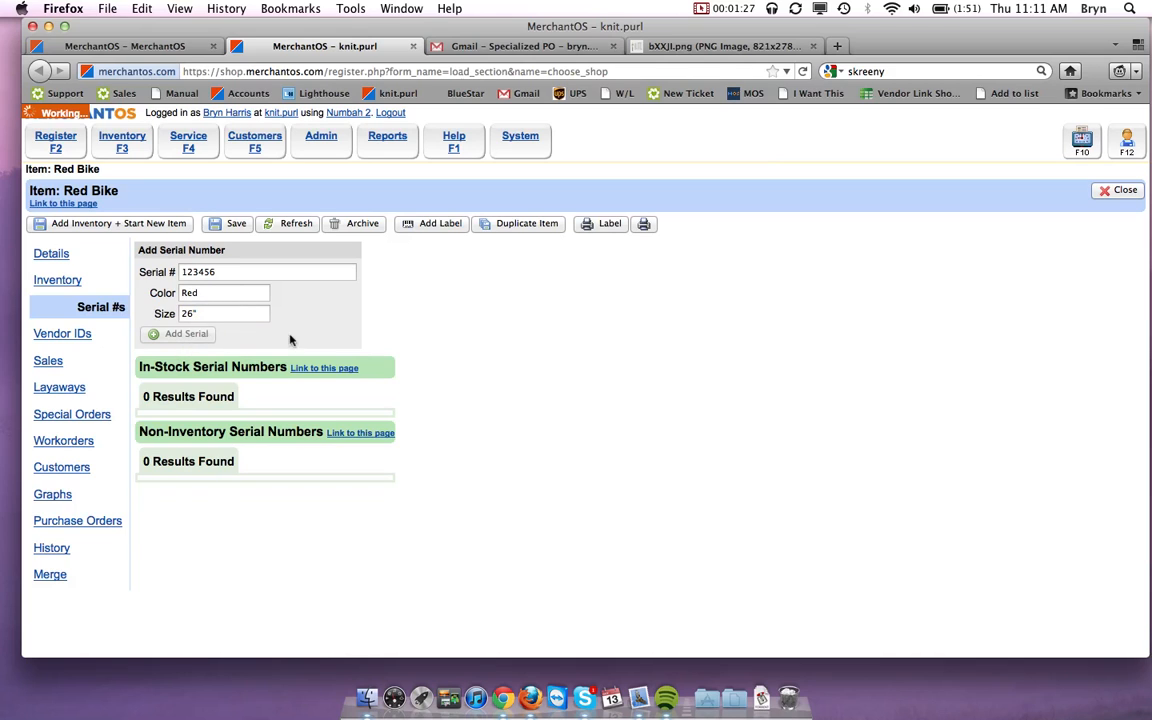
{"action": "left_click", "coordinate": [180, 332]}
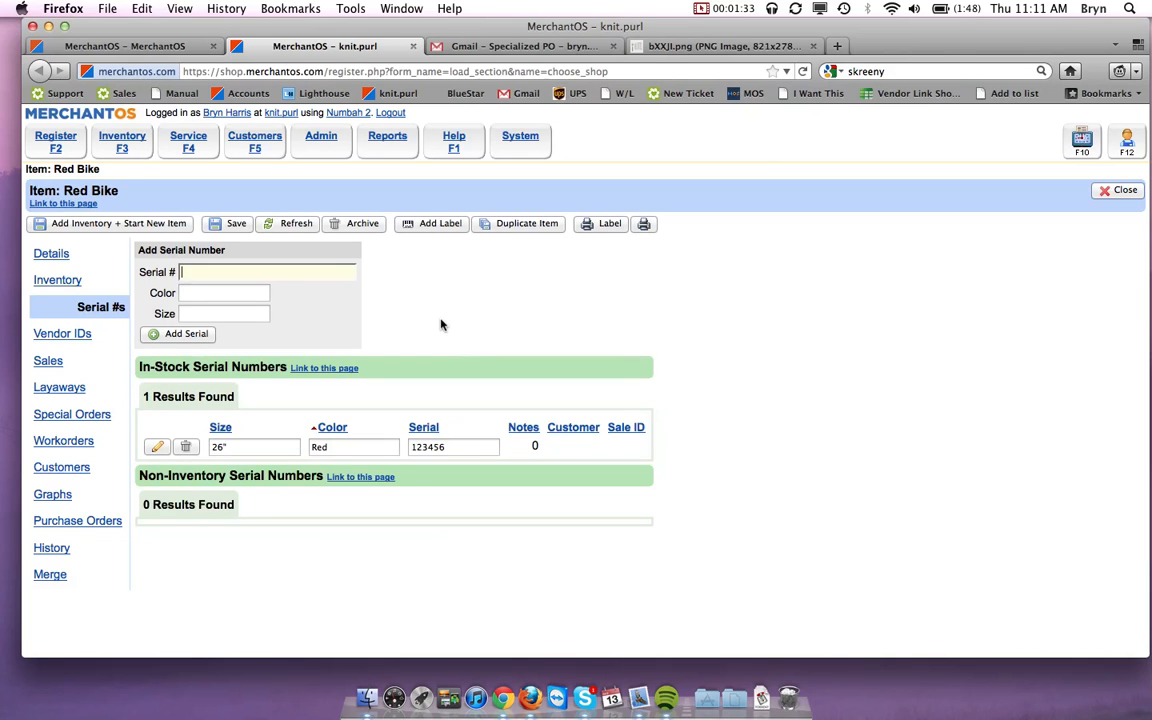
{"action": "left_click", "coordinate": [56, 140]}
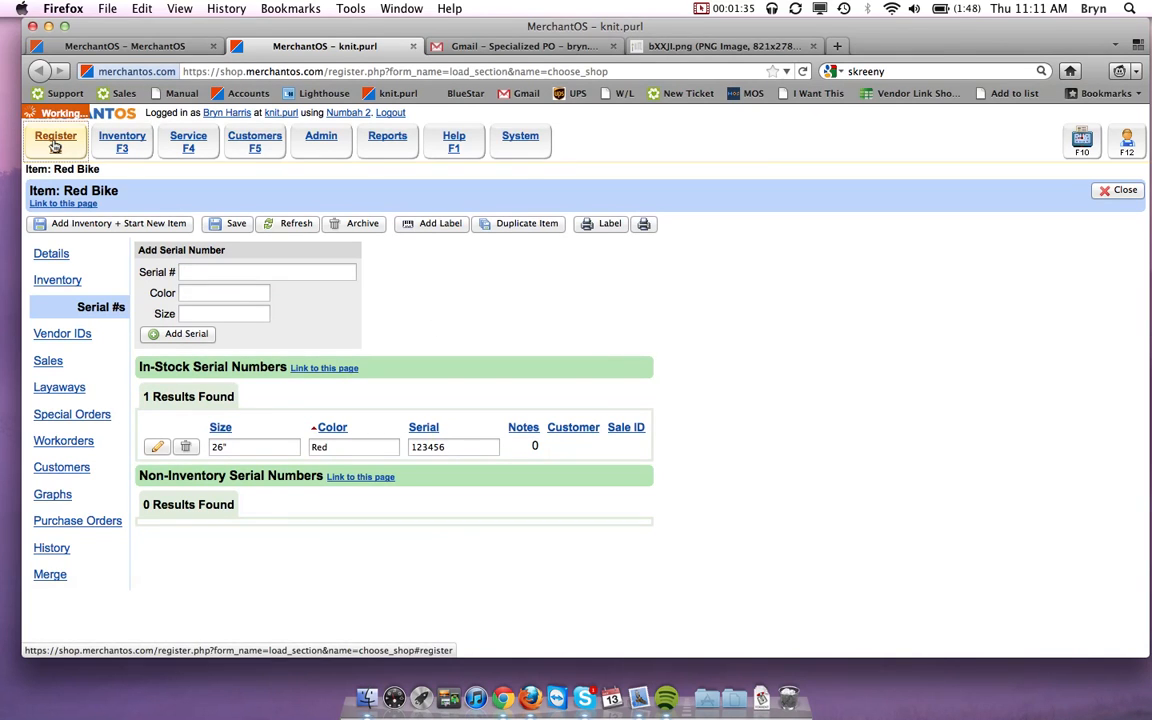
- Start a new register sale and add Red Bike as a line item
{"action": "left_click", "coordinate": [56, 140]}
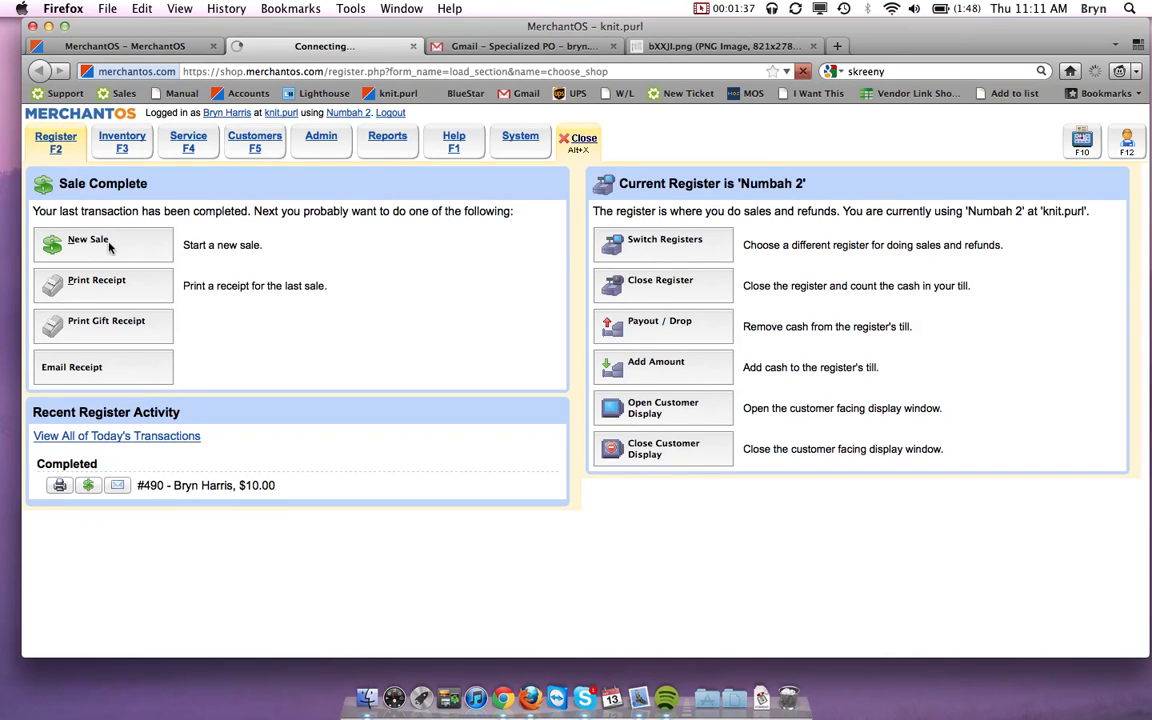
{"action": "left_click", "coordinate": [88, 240]}
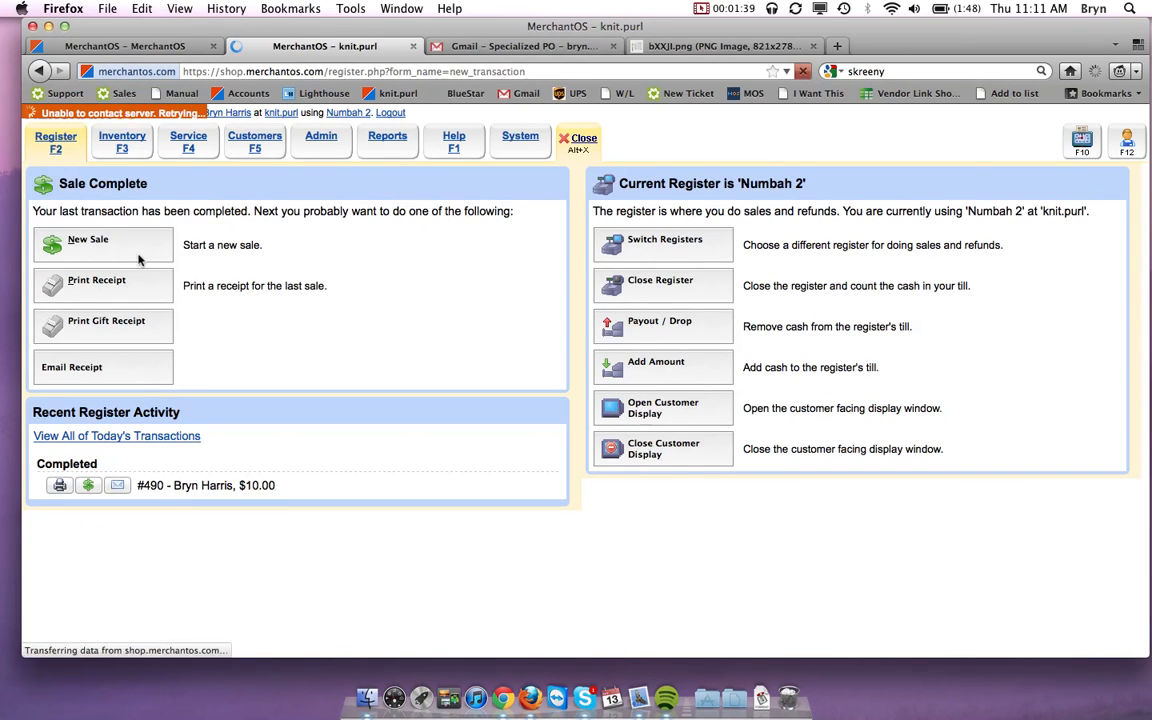
{"action": "left_click", "coordinate": [88, 240]}
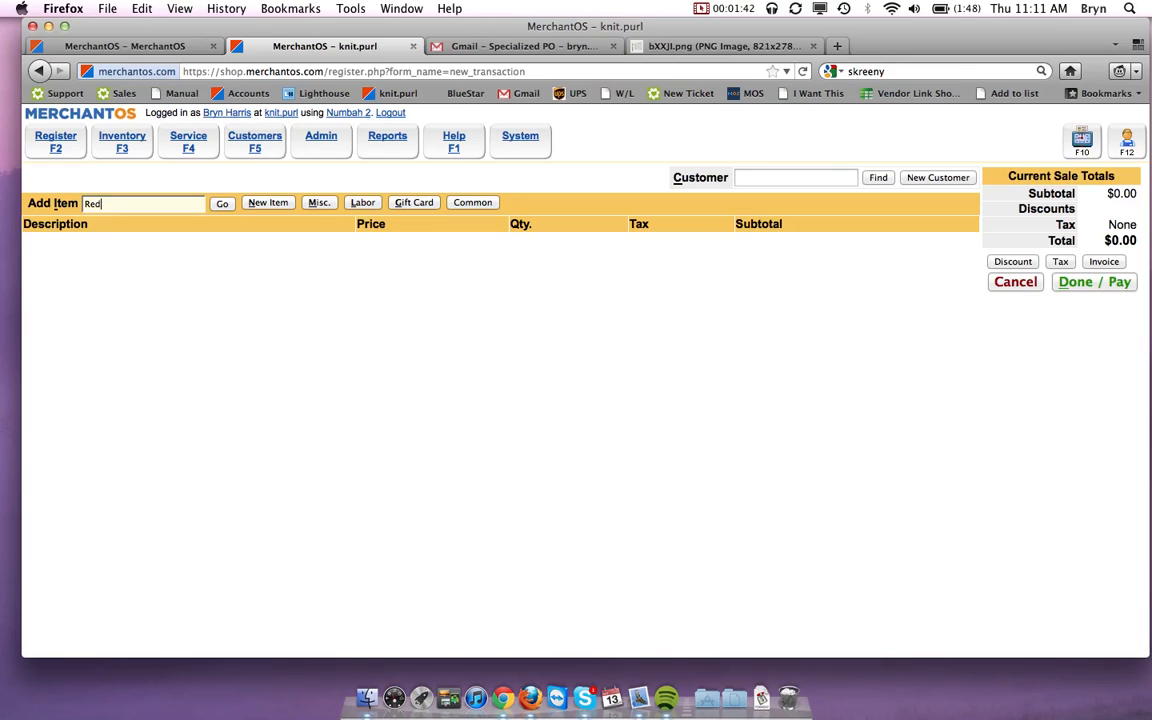
{"action": "left_click", "coordinate": [222, 202]}
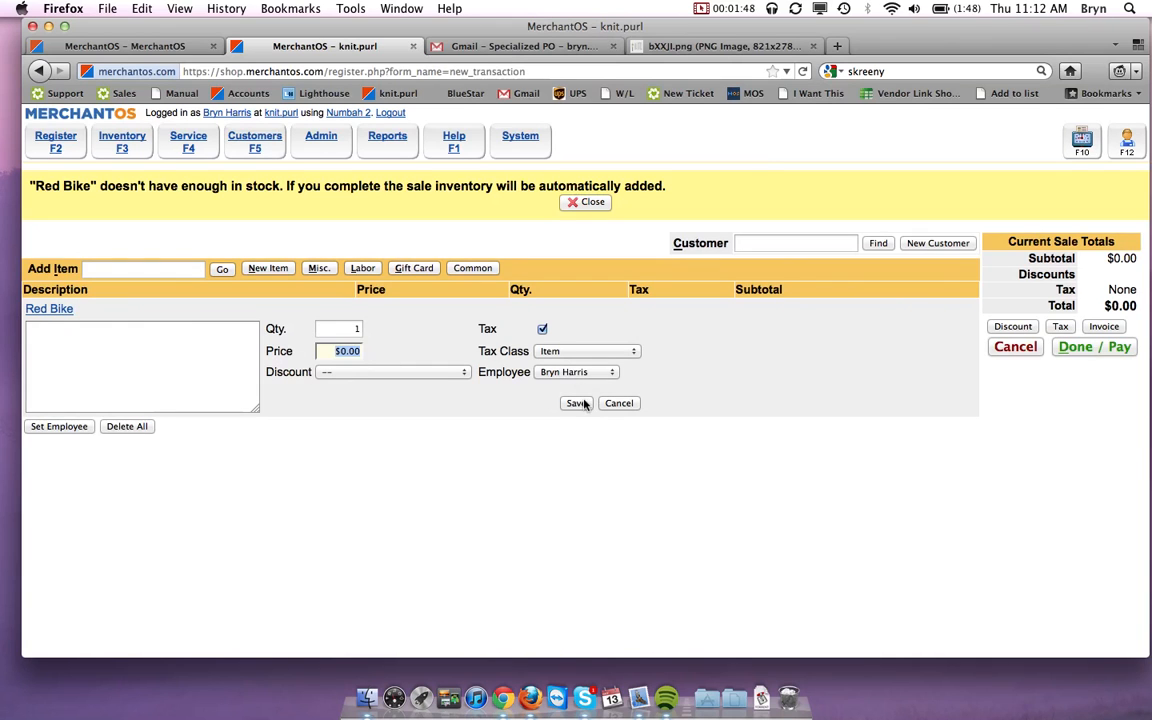
- Attach serial 123456 - Red/26" to the sale's Red Bike line
{"action": "left_click", "coordinate": [576, 404]}
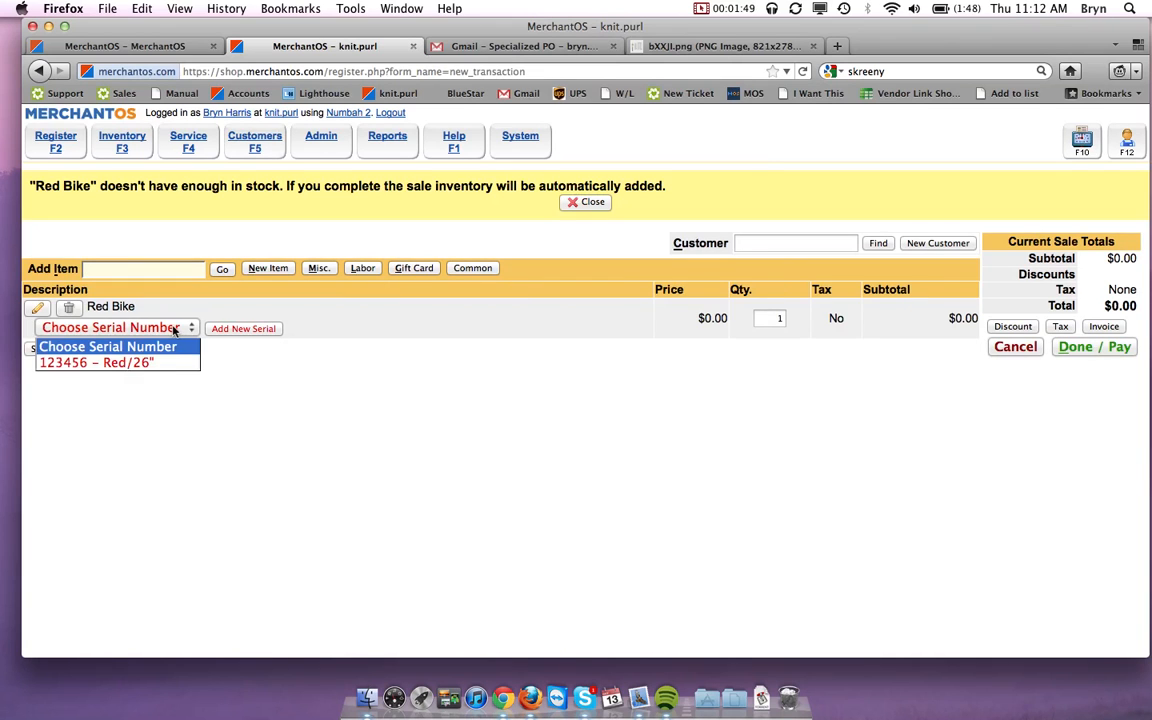
{"action": "left_click", "coordinate": [96, 362]}
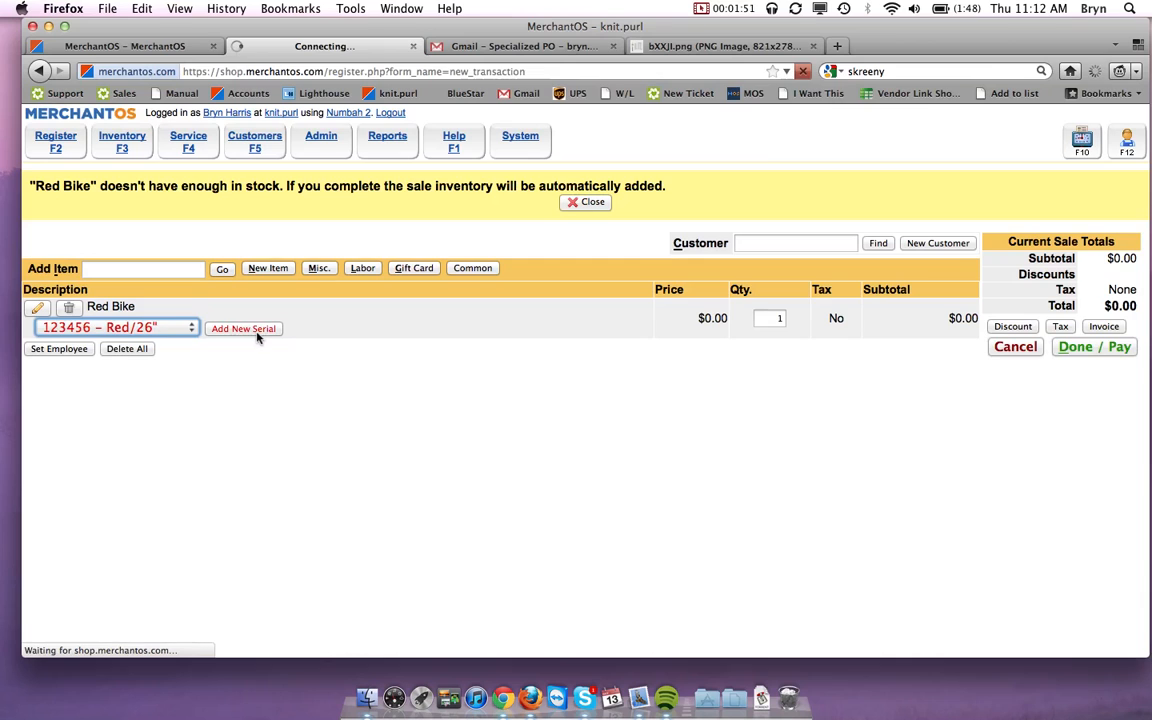
{"action": "left_click", "coordinate": [244, 328]}
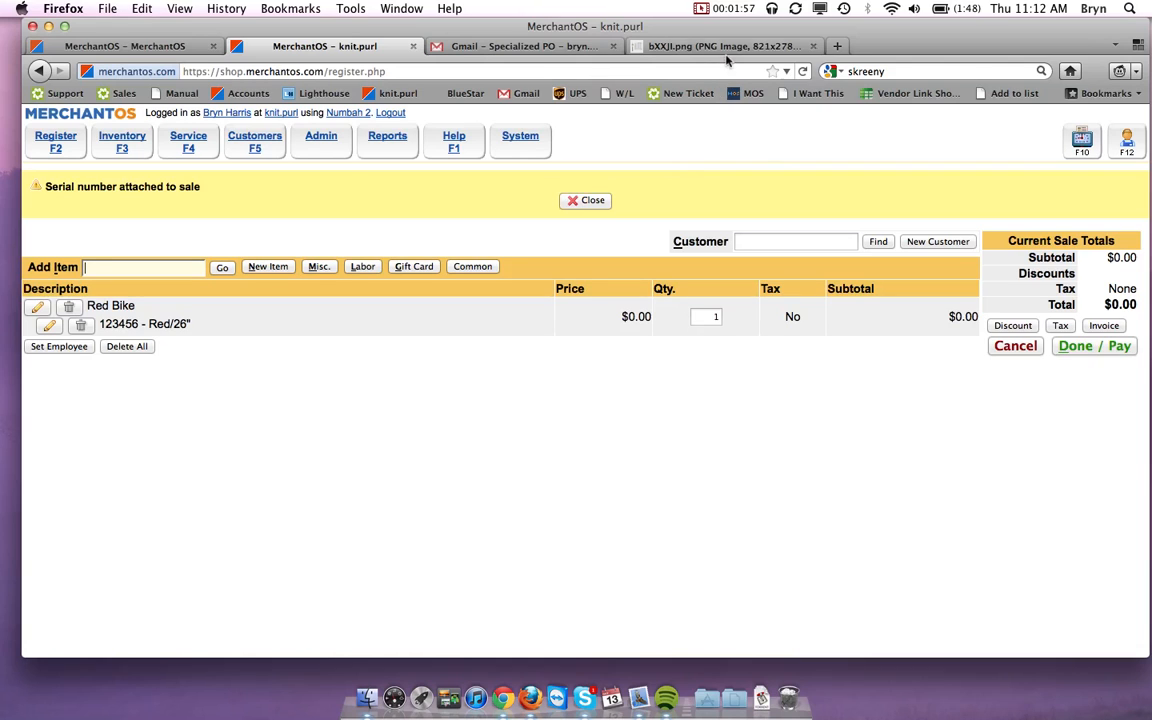
{"action": "mouse_move", "coordinate": [724, 40]}
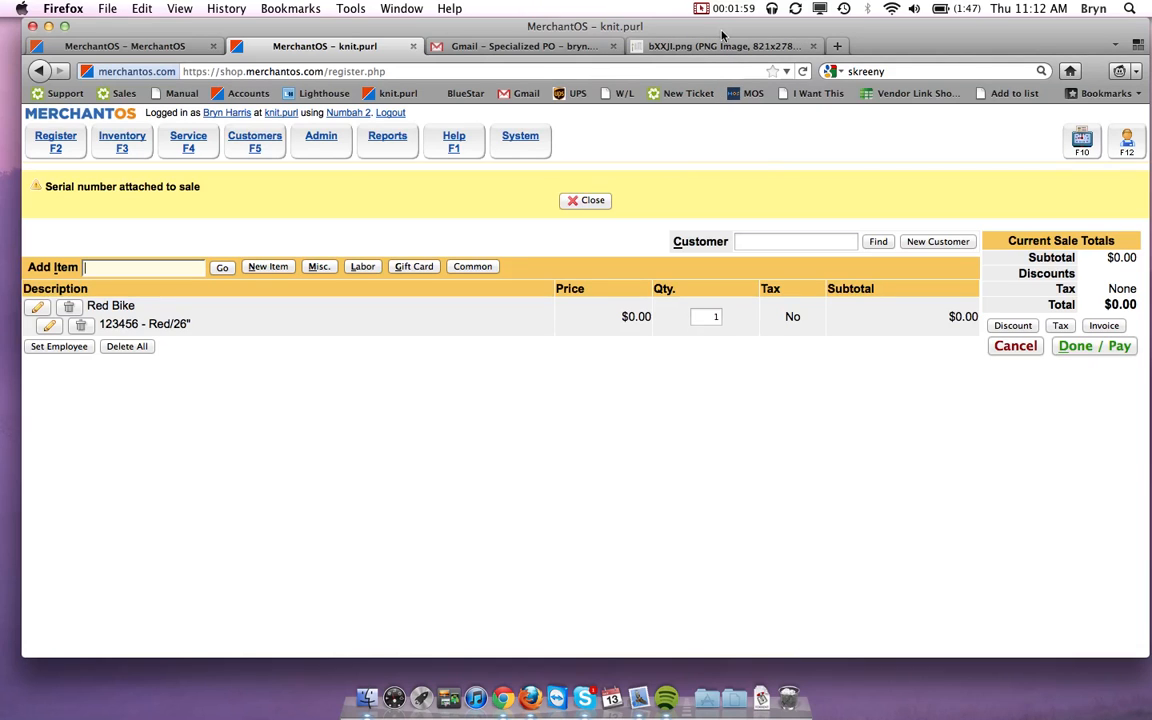